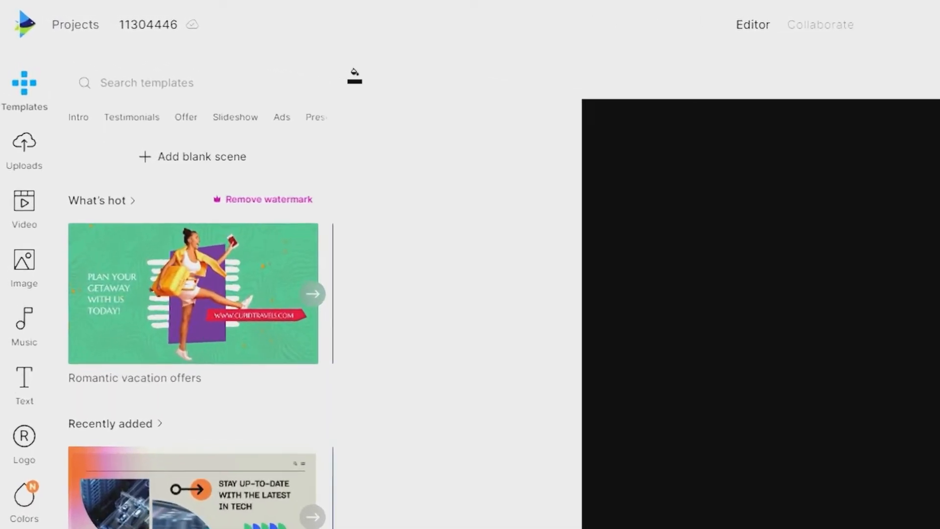
- Browse the stock Video library, glancing at Uploads before returning to the stock clips
left_click(25, 207)
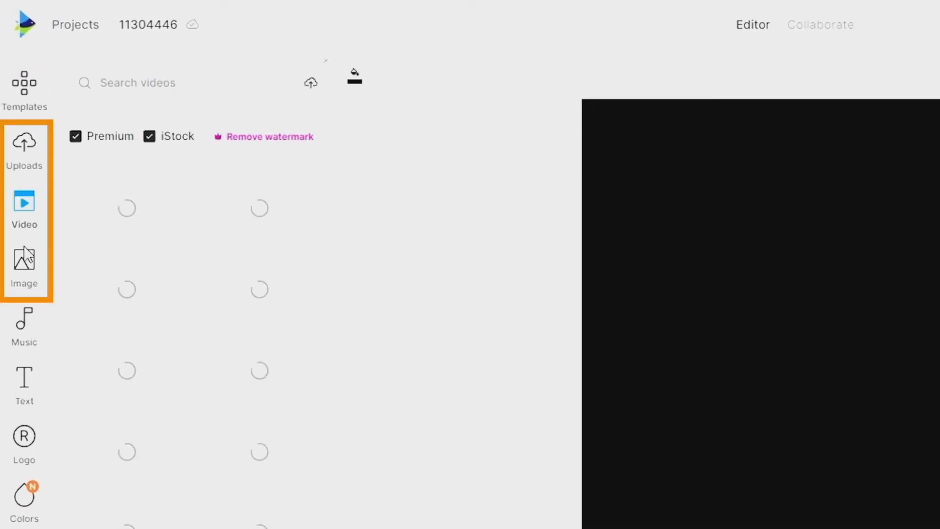
left_click(23, 147)
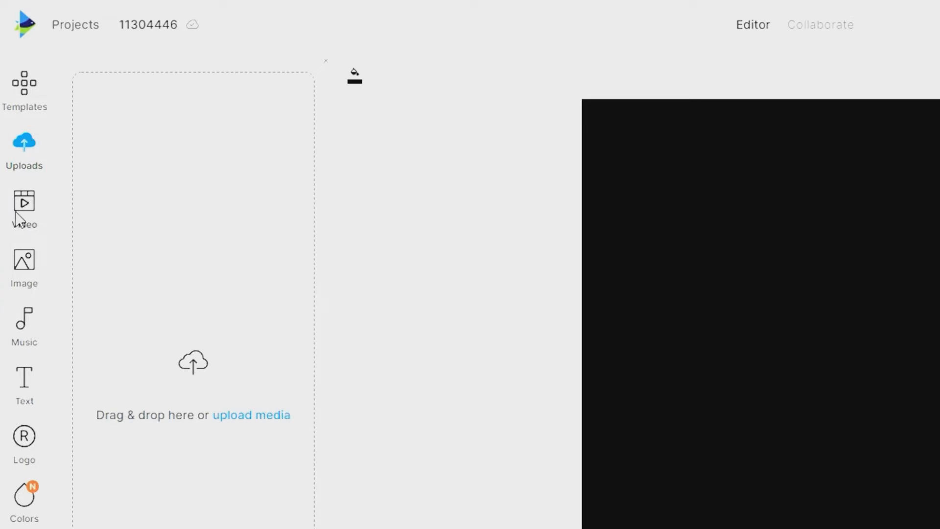
left_click(23, 204)
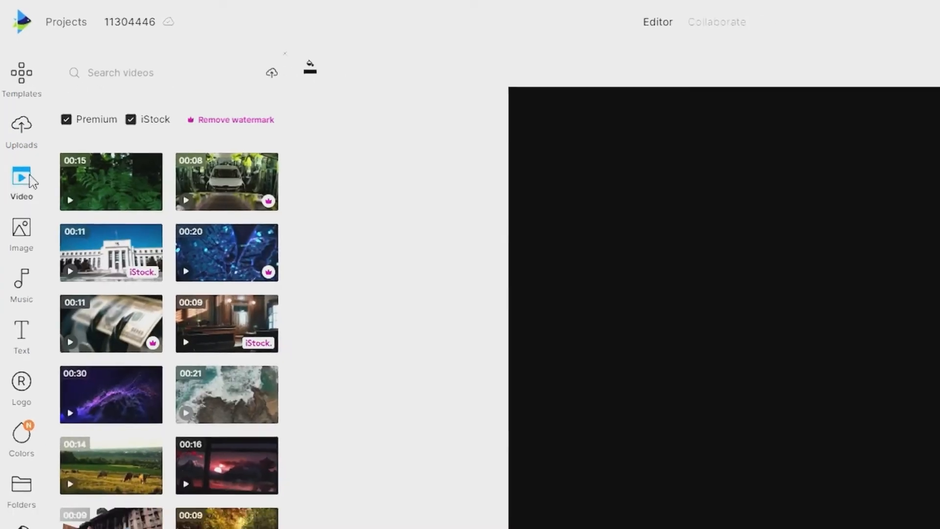
- Add the forest ferns clip, trimmed to roughly 1.39–14.98 s, as the scene's first video
left_click(111, 182)
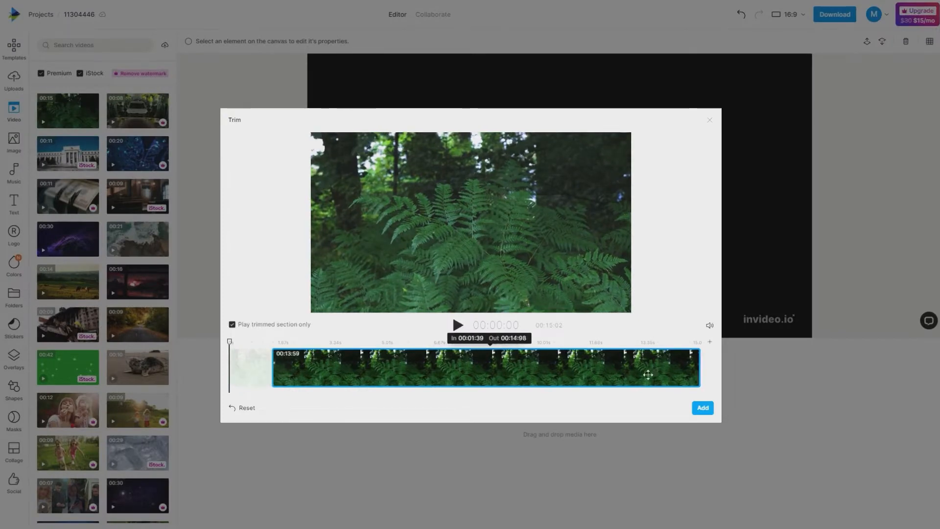
left_click(702, 408)
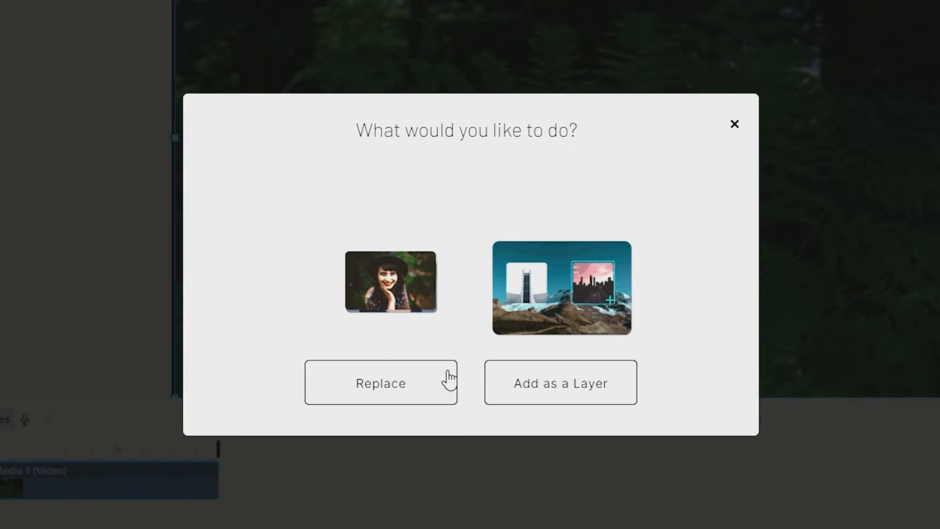
- Choose Add as a Layer so the next clip stacks instead of replacing the fern video
left_click(562, 383)
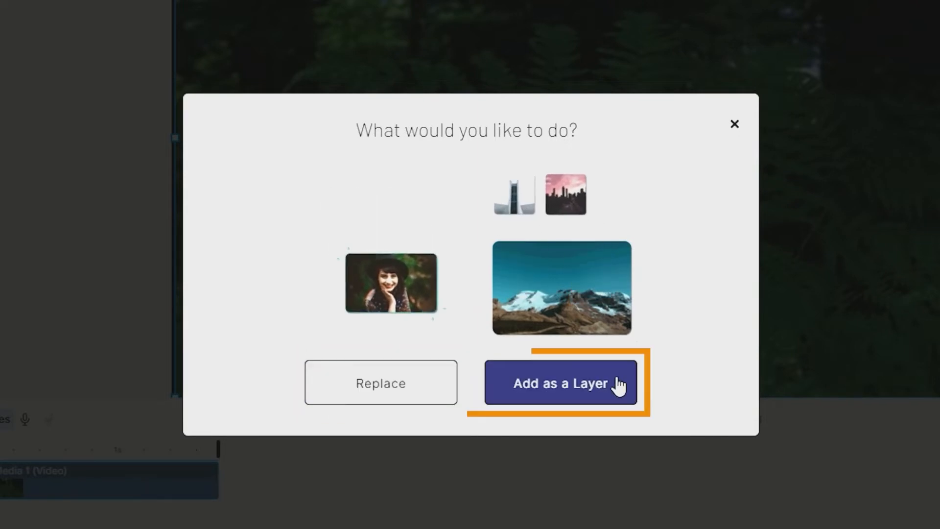
left_click(561, 383)
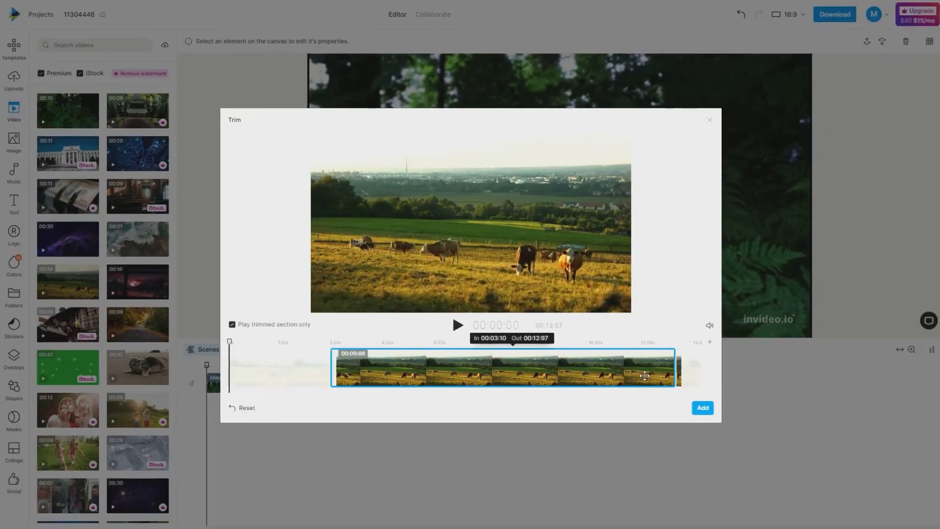
- Trim the grazing cows clip to about 1.84–3.69 s and add it as a second video
left_click_drag(672, 368, 358, 368)
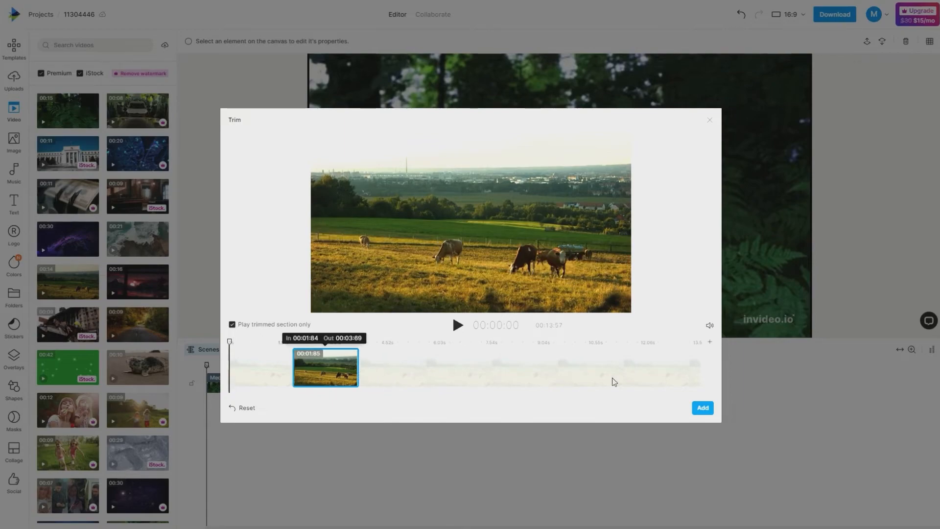
left_click(703, 408)
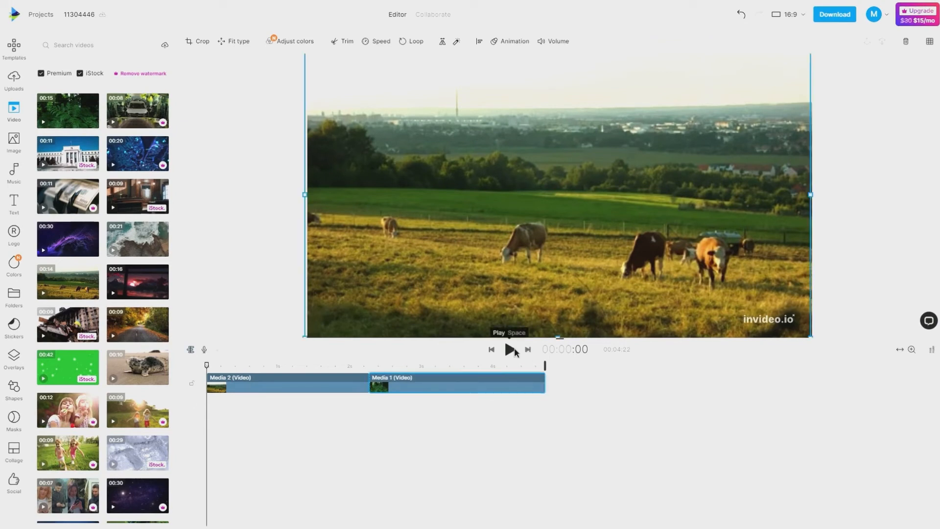
- Play the scene to preview the cows clip followed by the fern clip
left_click(510, 349)
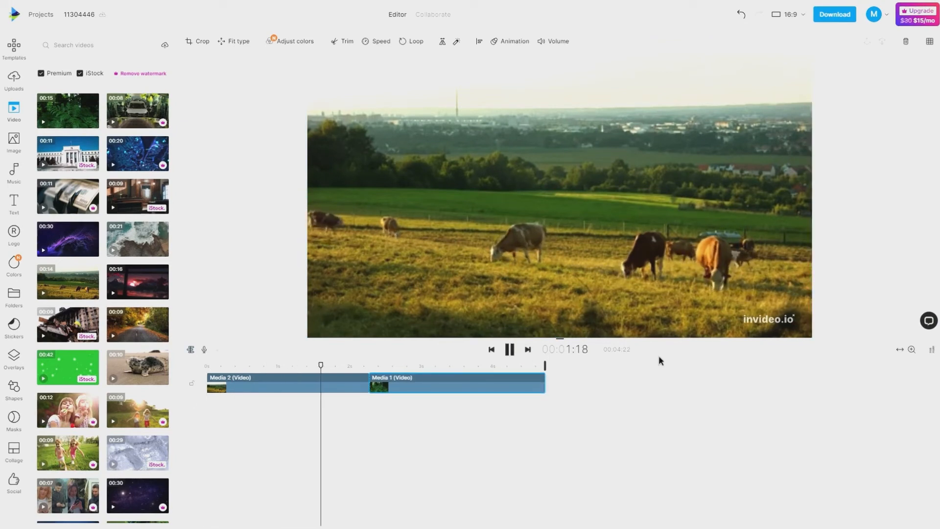